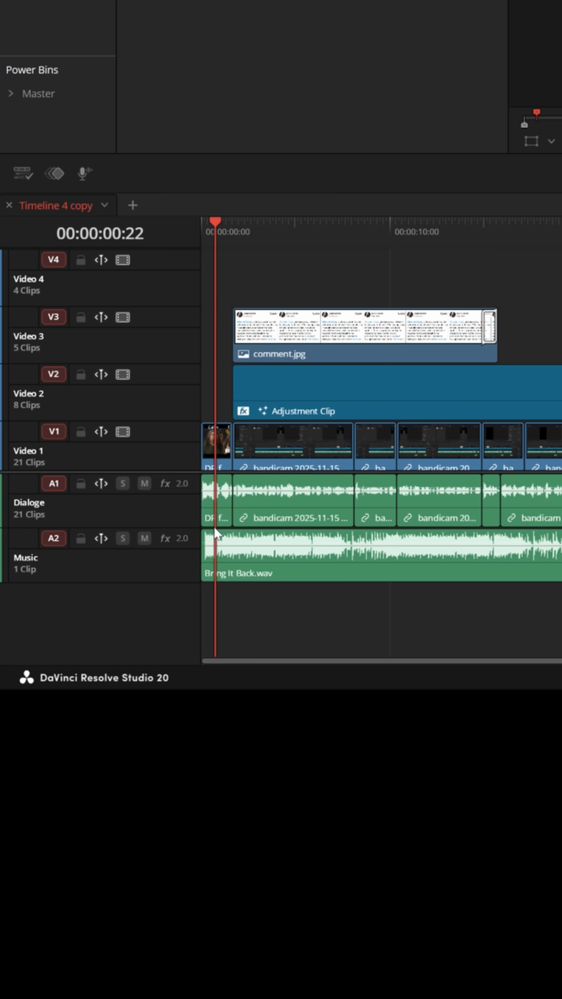
mouse_move(242, 581)
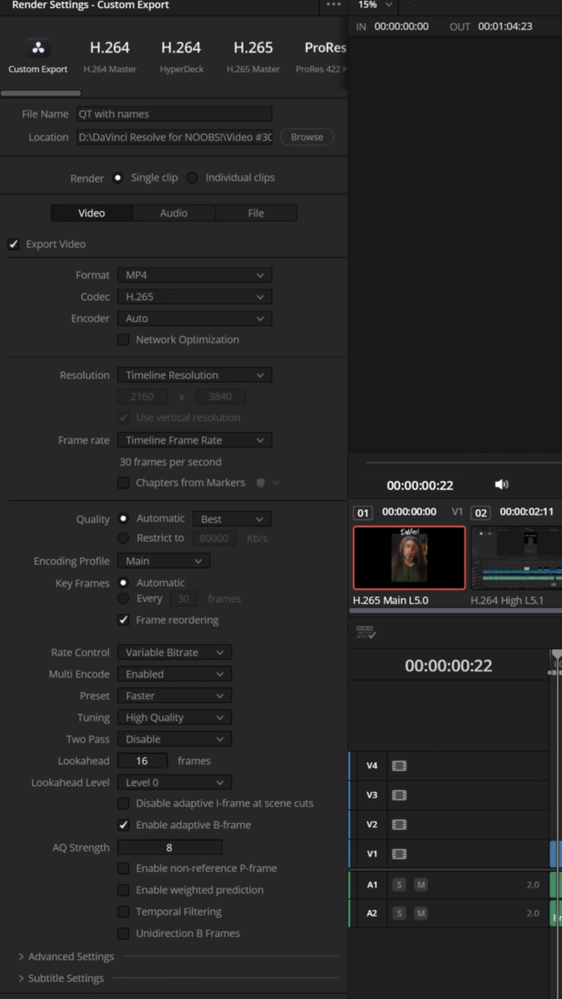
mouse_move(199, 301)
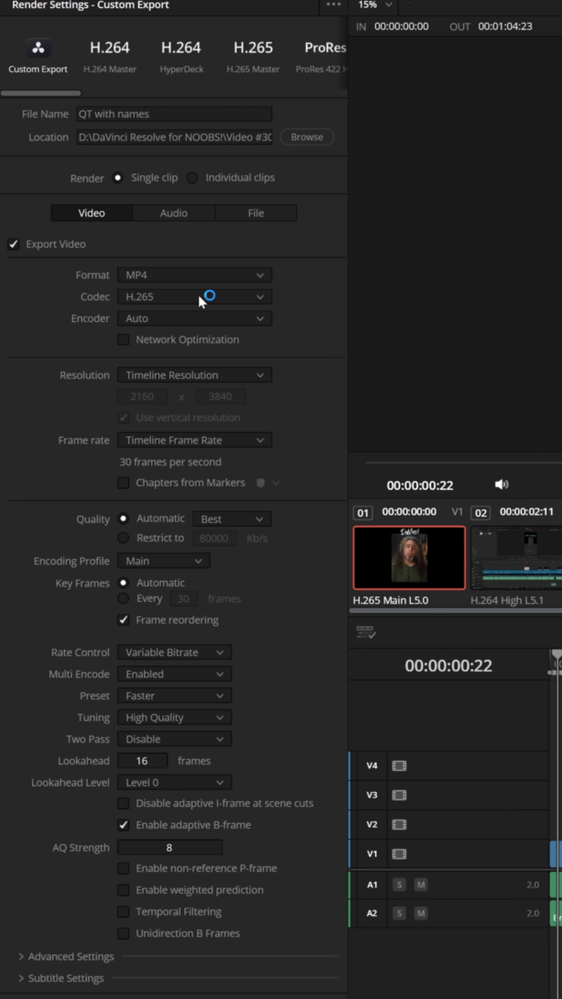
mouse_move(222, 328)
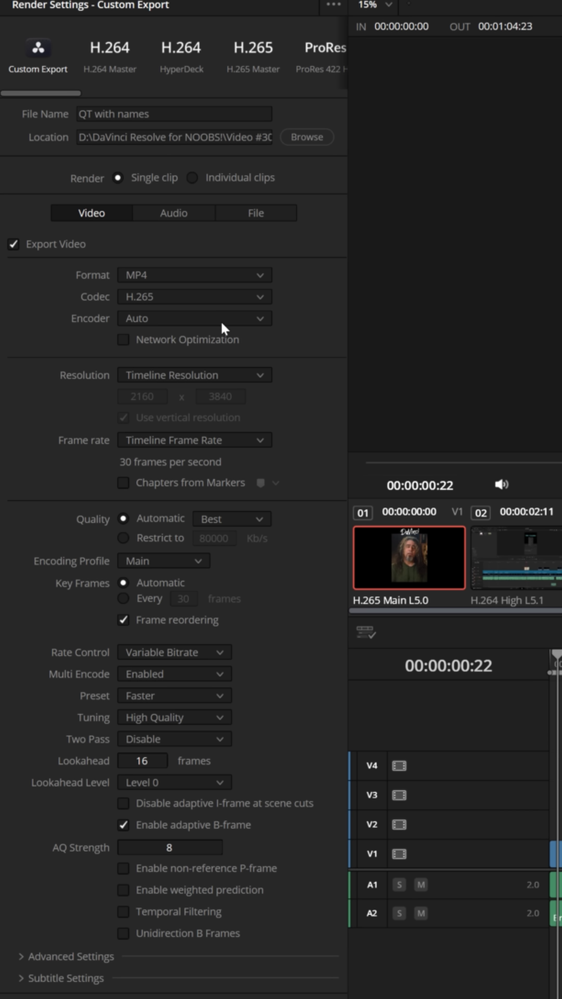
Look over the audio codec list, then return to the video render settings.
click(174, 213)
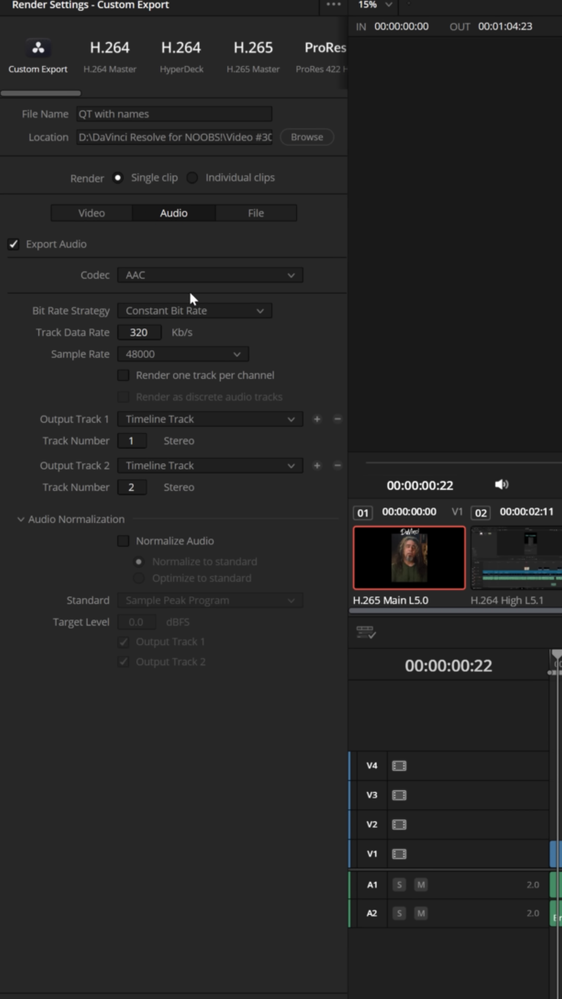
click(209, 275)
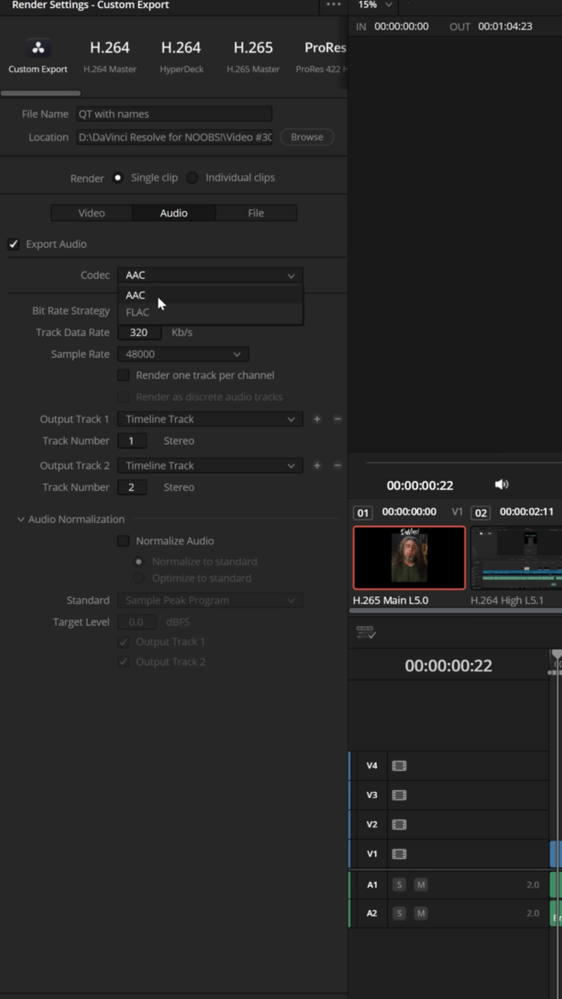
click(91, 213)
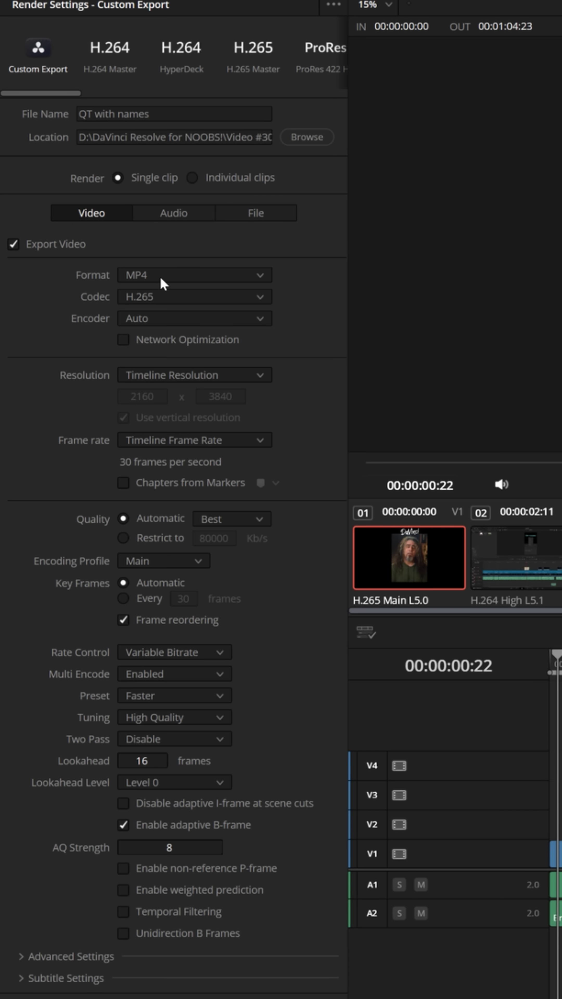
Set the format to QuickTime with the Apple ProRes 422 HQ codec and move to audio settings.
click(194, 275)
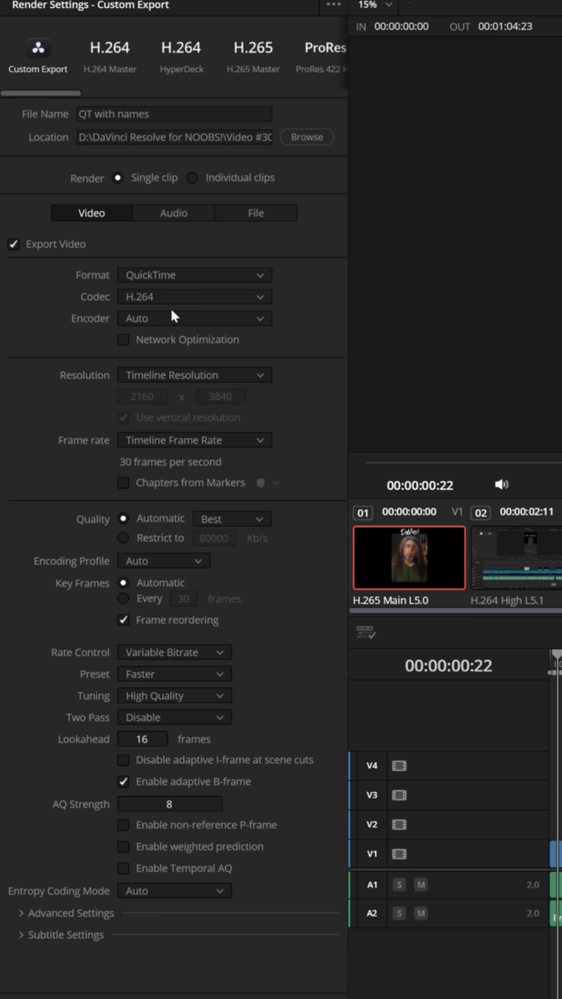
click(194, 296)
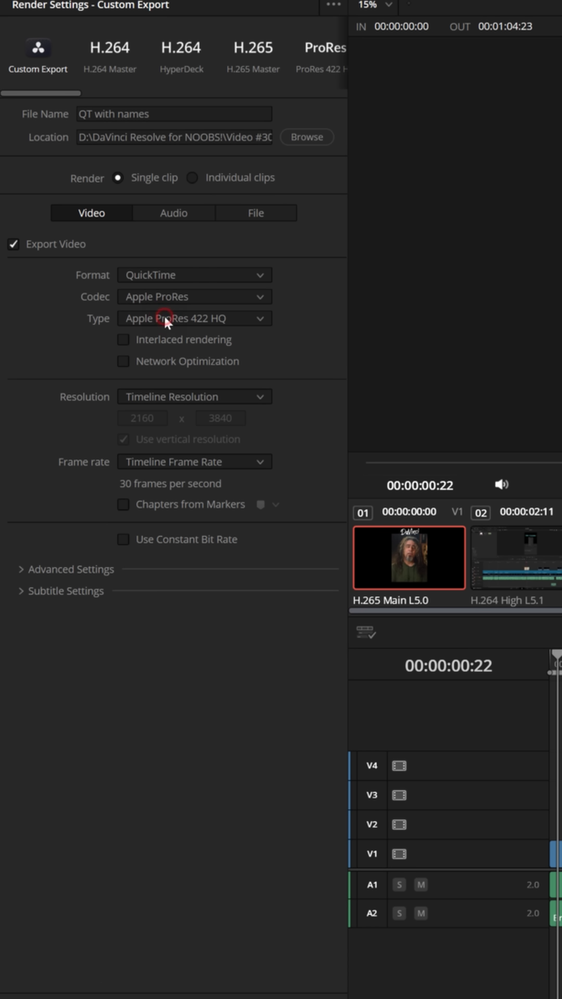
click(173, 212)
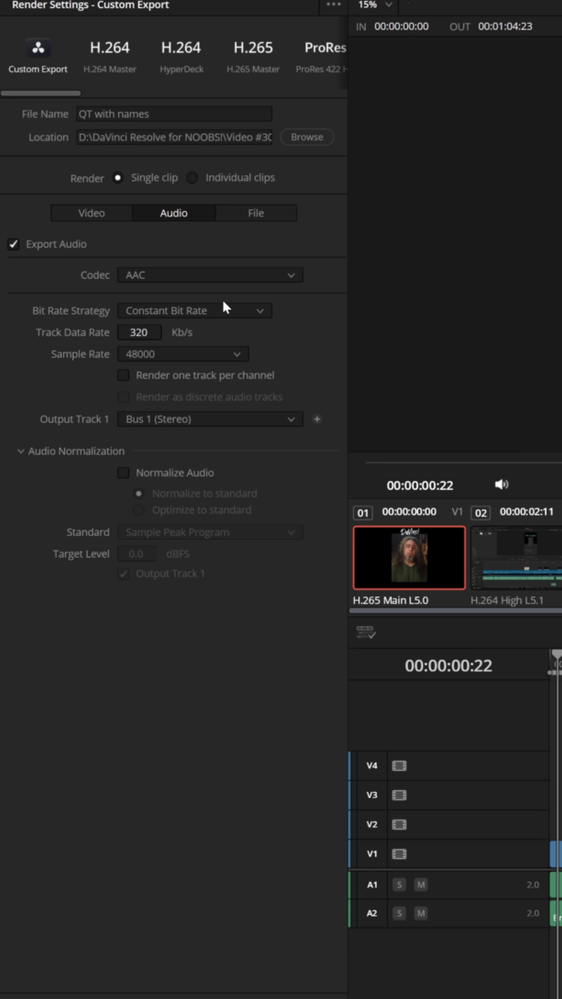
Set the audio codec to Linear PCM rendered as discrete audio tracks.
click(209, 275)
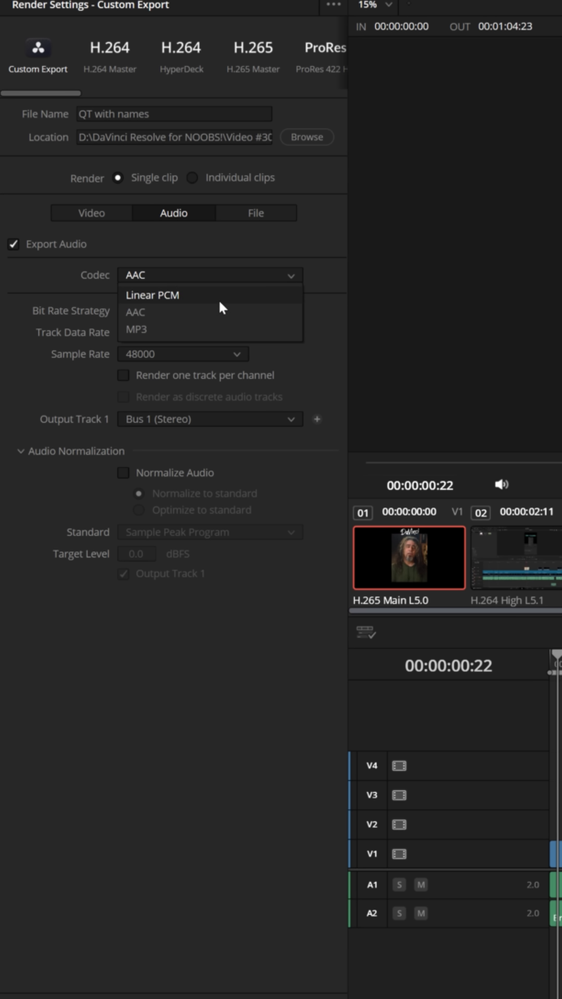
click(152, 295)
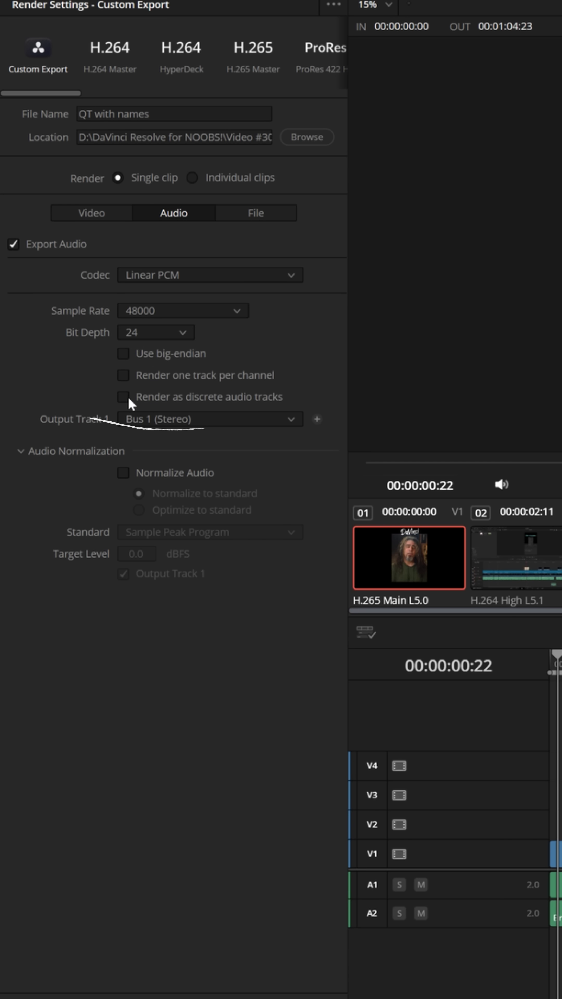
click(123, 396)
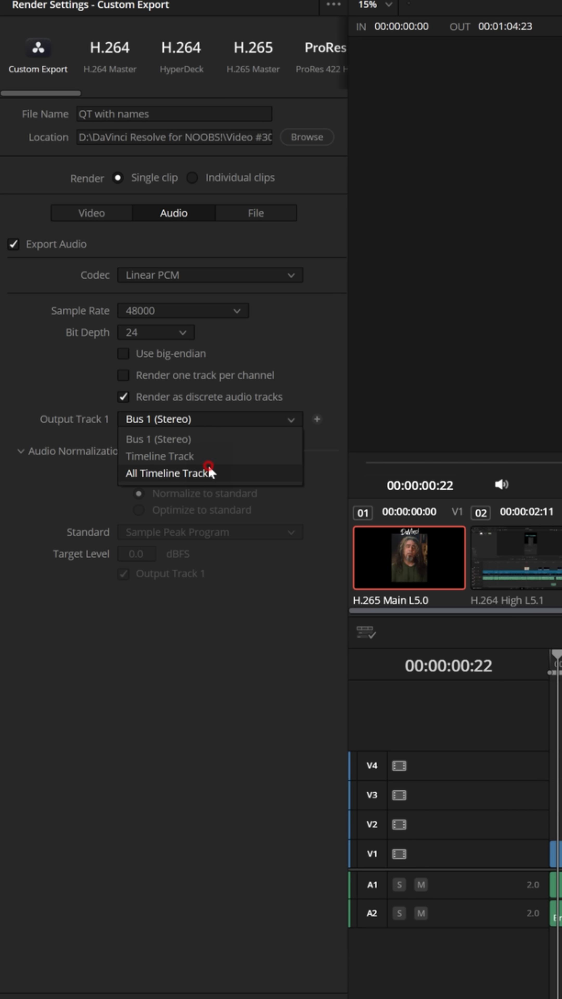
Output timeline tracks 1 and 2 separately and add the job to the render queue.
click(169, 473)
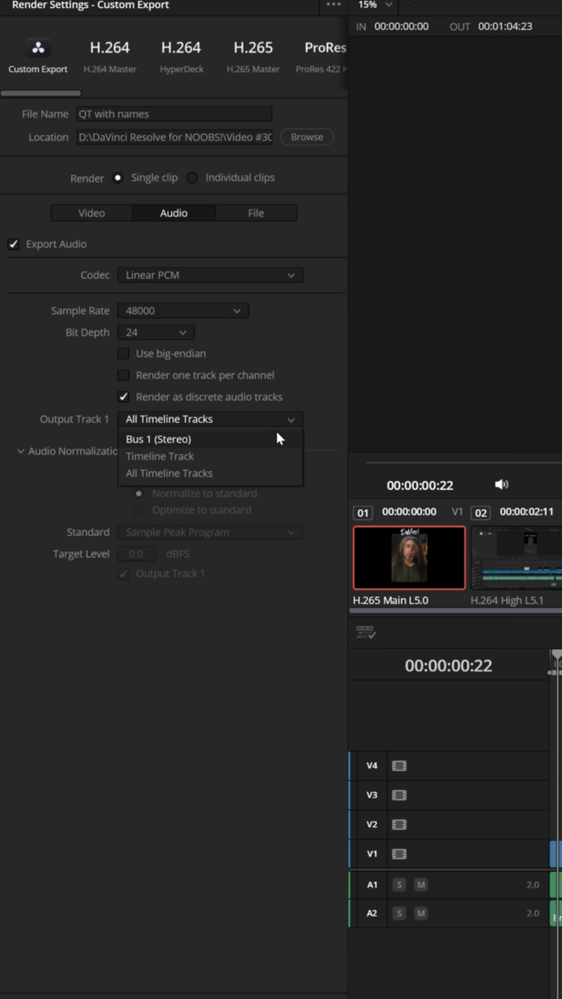
click(159, 456)
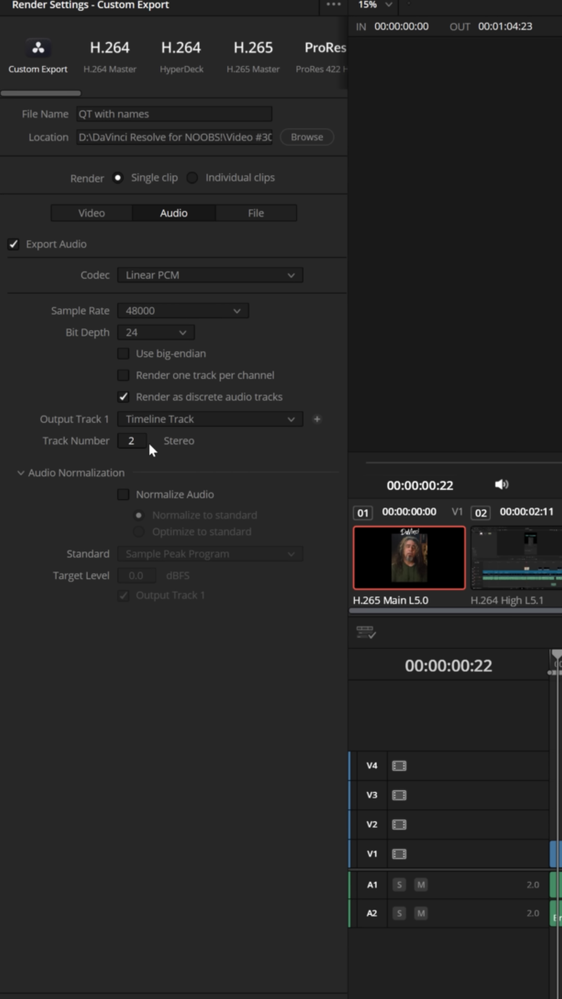
click(131, 440)
text(1)
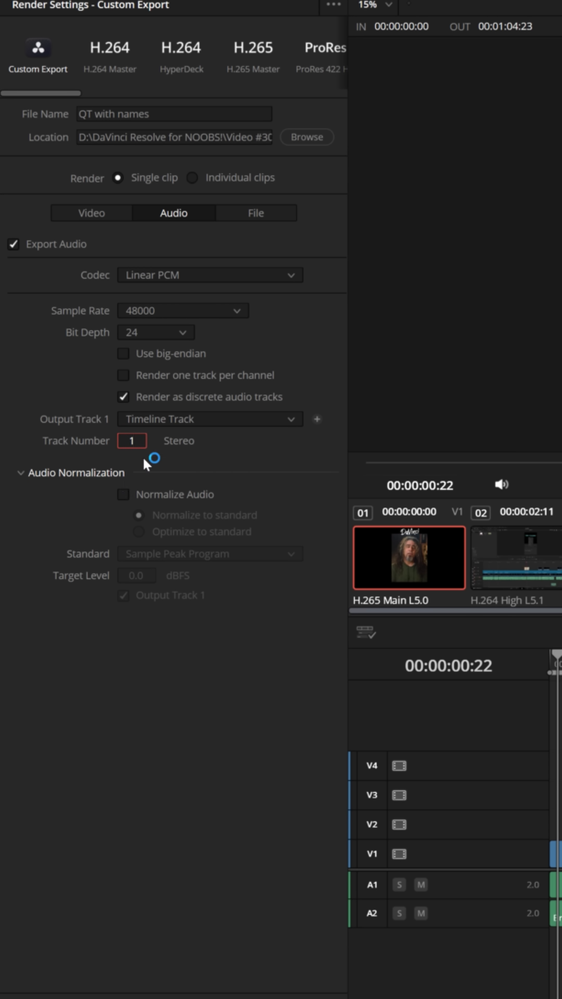
click(316, 418)
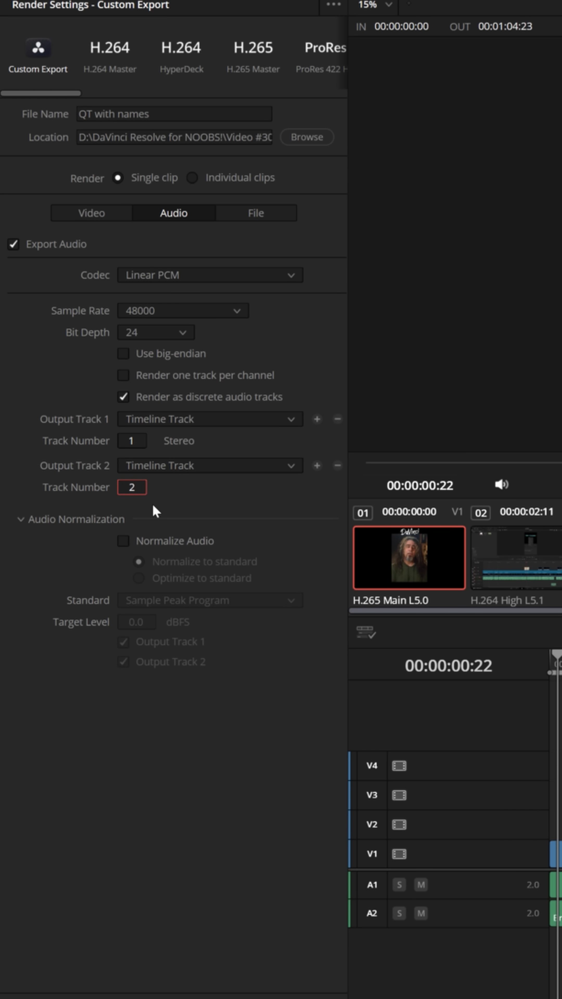
scroll(down, 3)
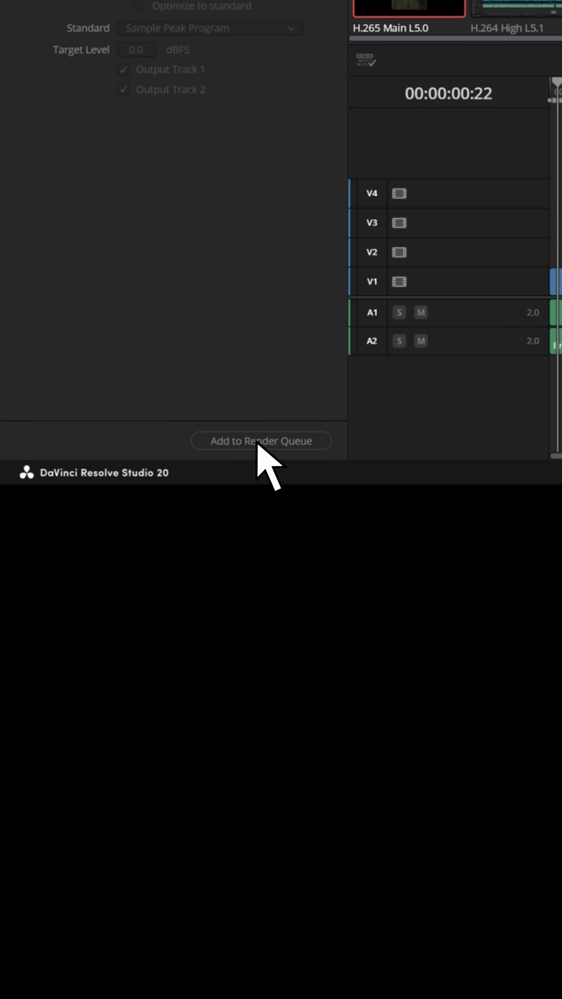
click(261, 440)
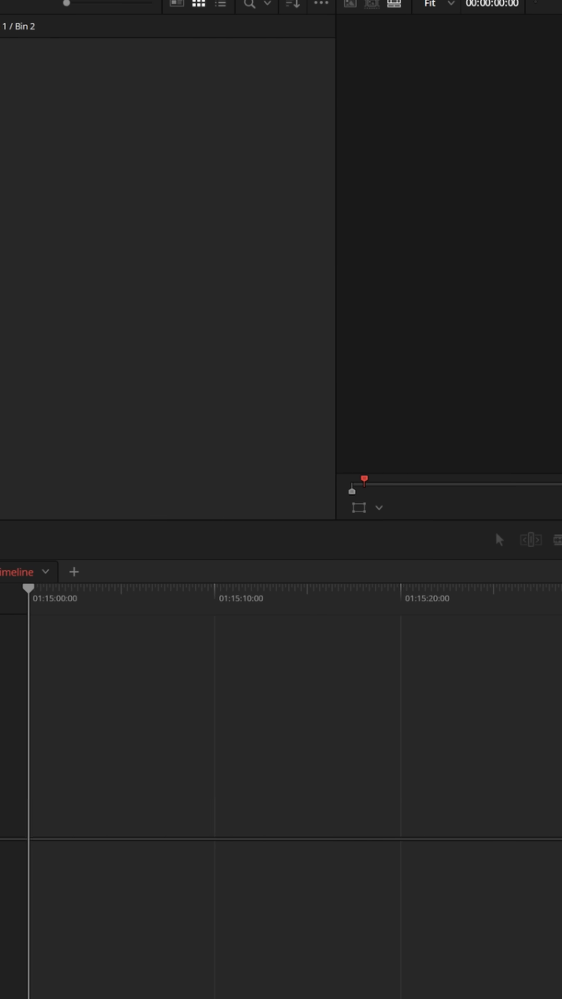
Create a new timeline with two audio tracks.
click(73, 571)
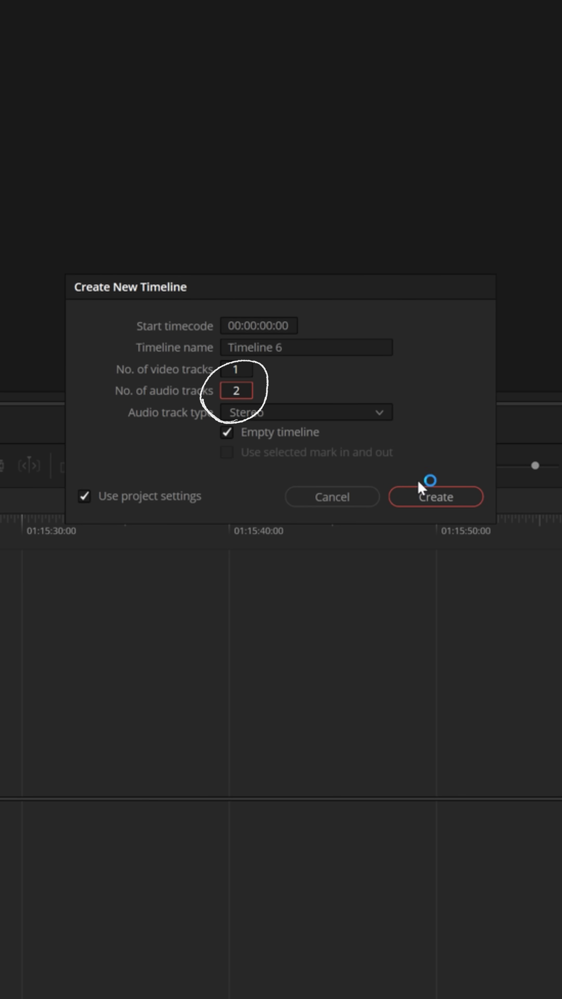
click(435, 496)
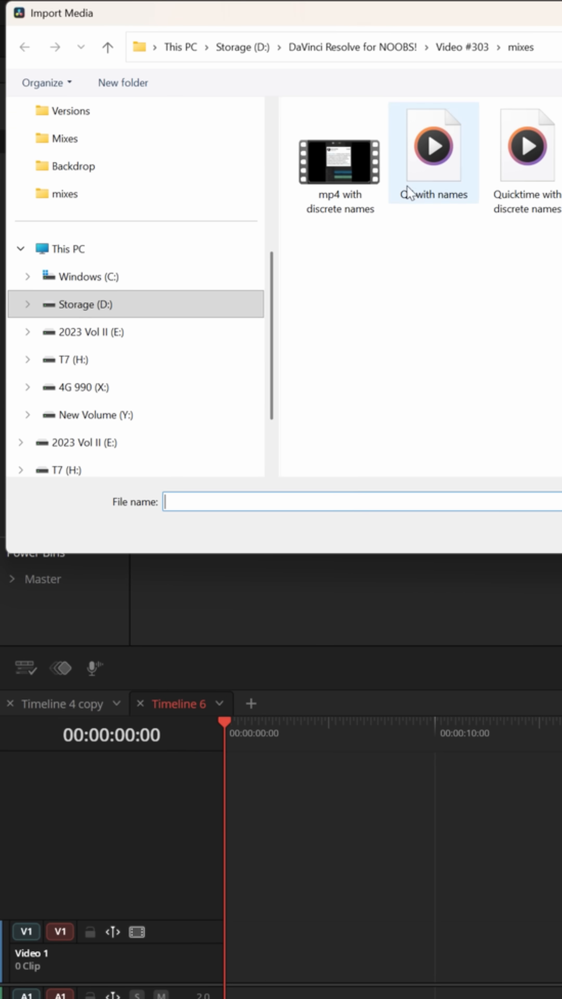